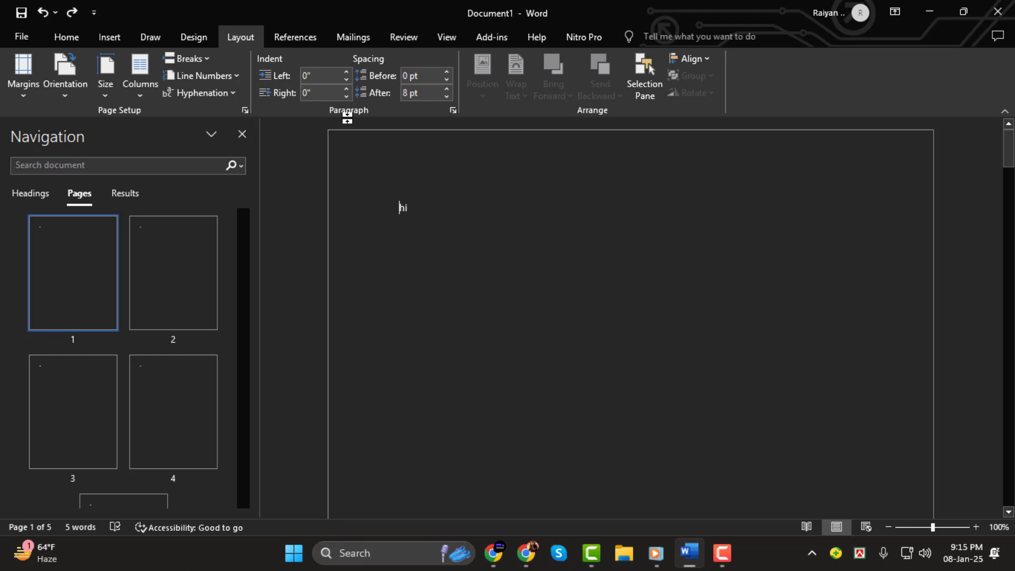
Step: Open the Page Number dropdown on the Insert tab
click(109, 37)
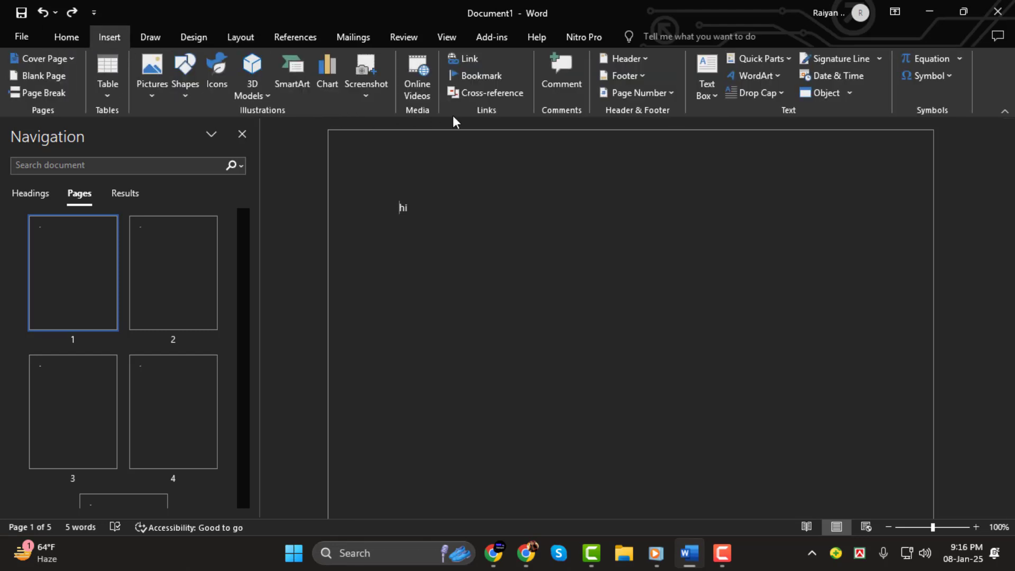
click(637, 93)
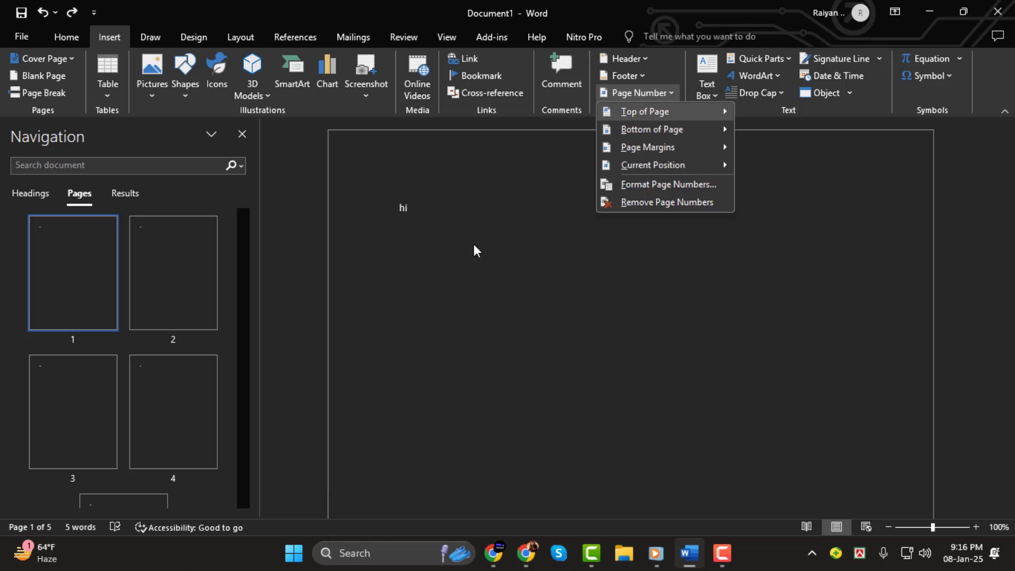
Step: Add a plain page number at the top of each page and close the header
click(645, 111)
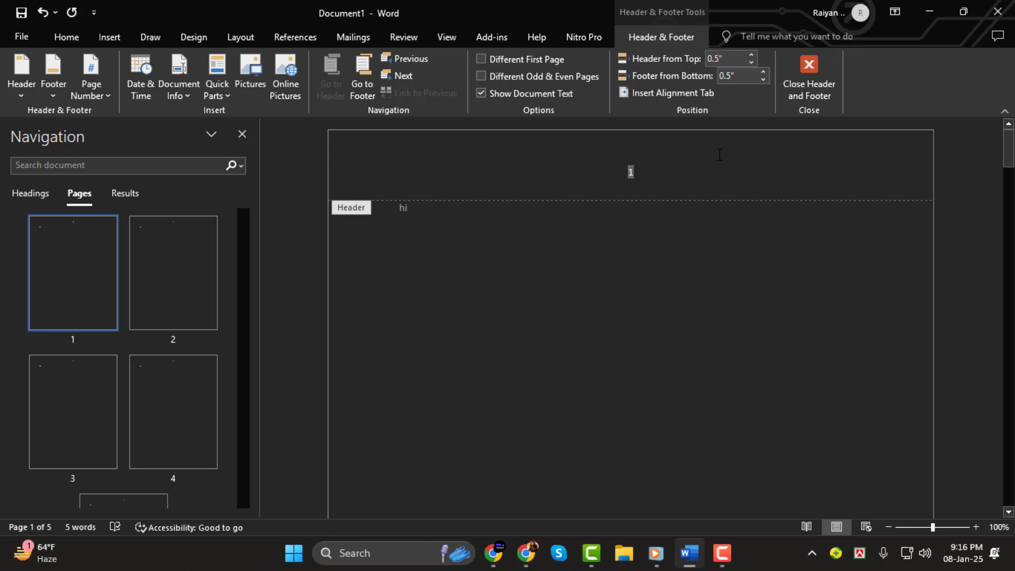
click(807, 71)
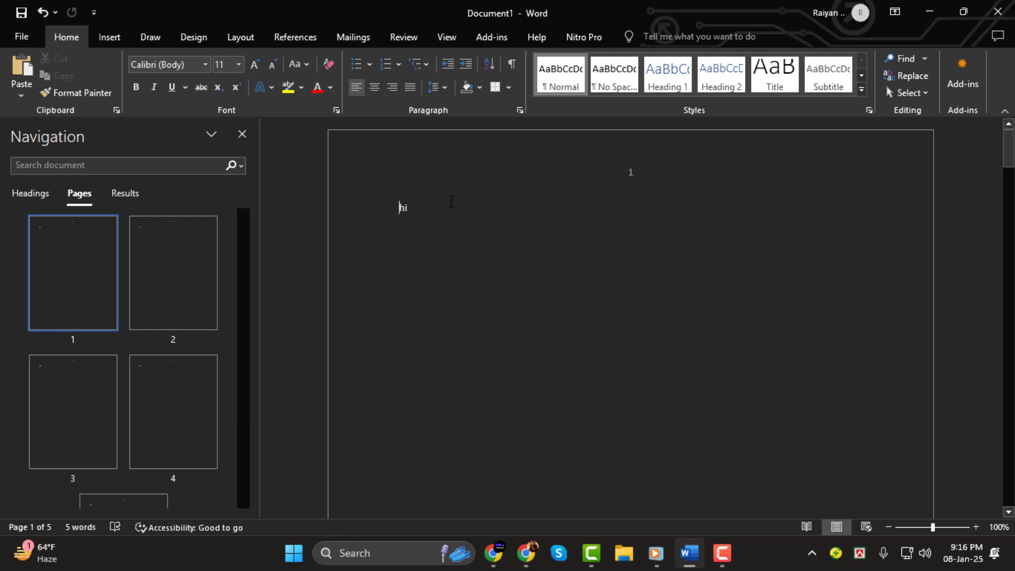
mouse_move(627, 175)
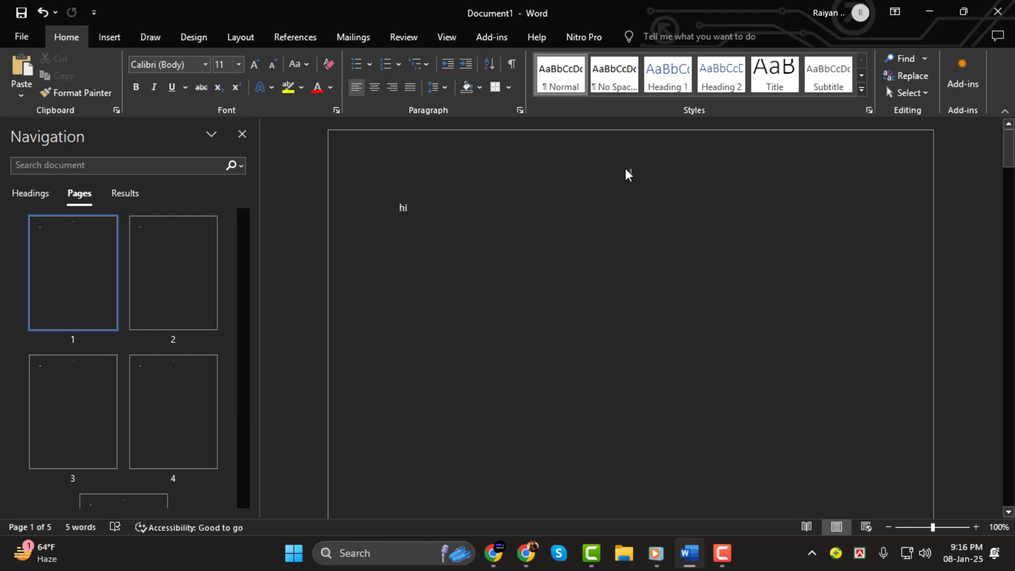
Step: Place the cursor at page 4's text and open the Layout settings for a section break
double_click(628, 172)
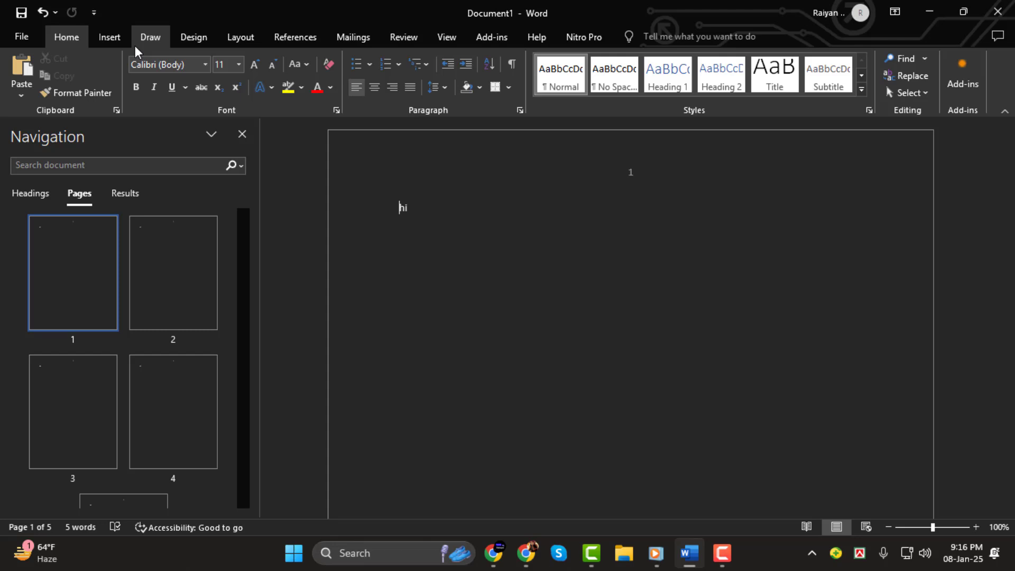
click(205, 75)
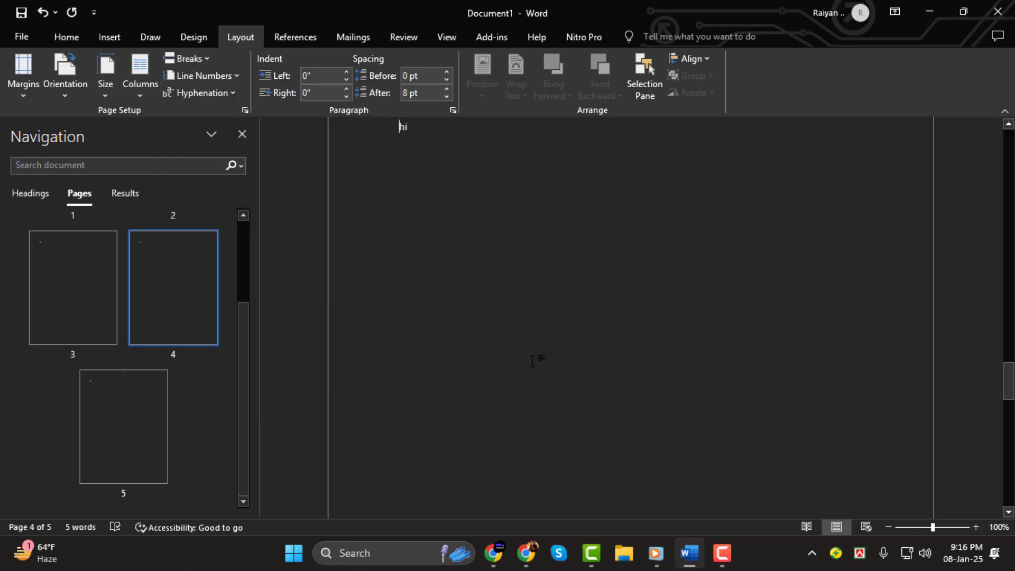
Step: Scroll down to page 3 to position it as its own section
scroll(down, 3)
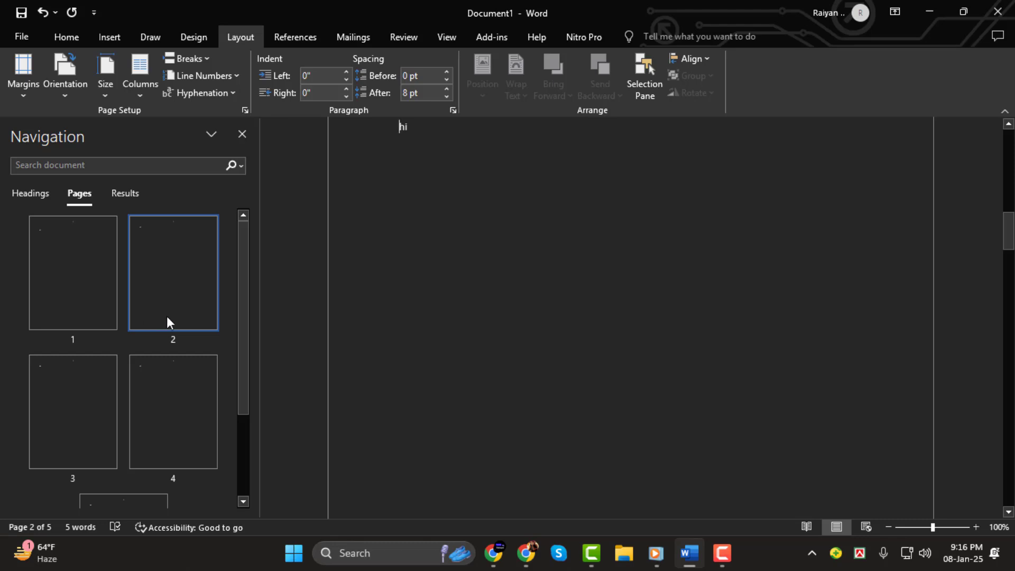
scroll(down, 3)
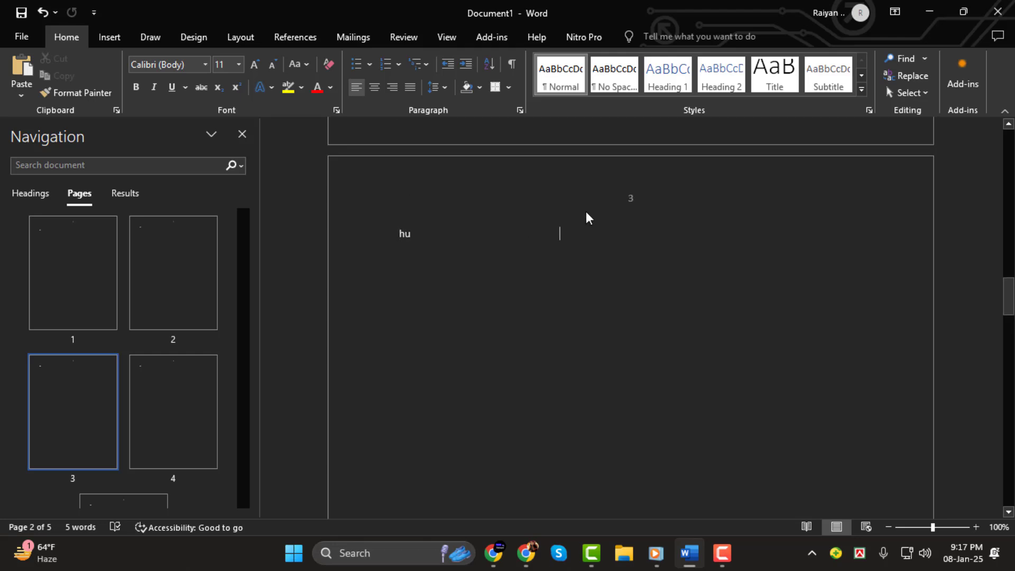
Step: Link page 3's header to the previous section, then return to the body
double_click(453, 233)
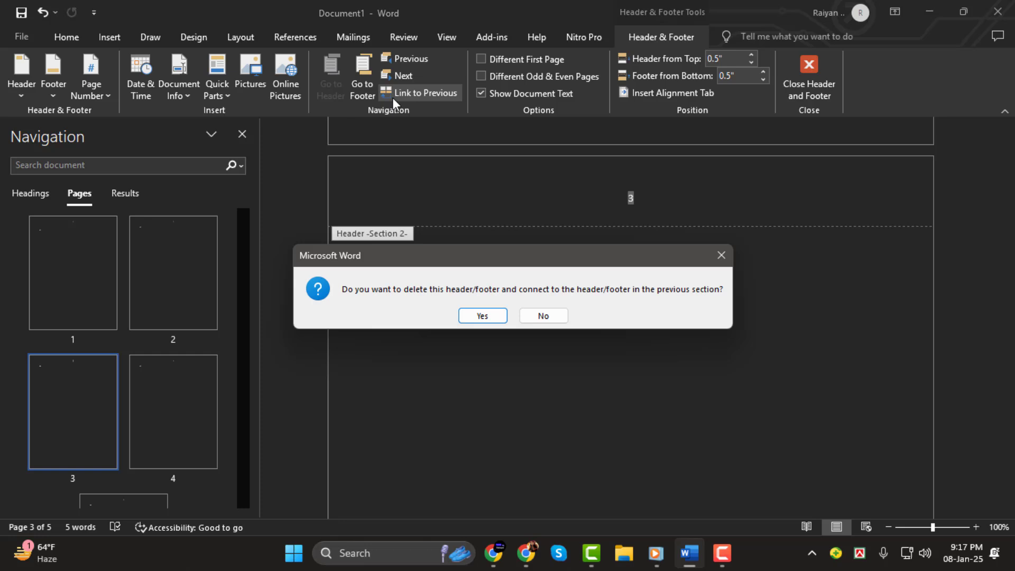
click(482, 316)
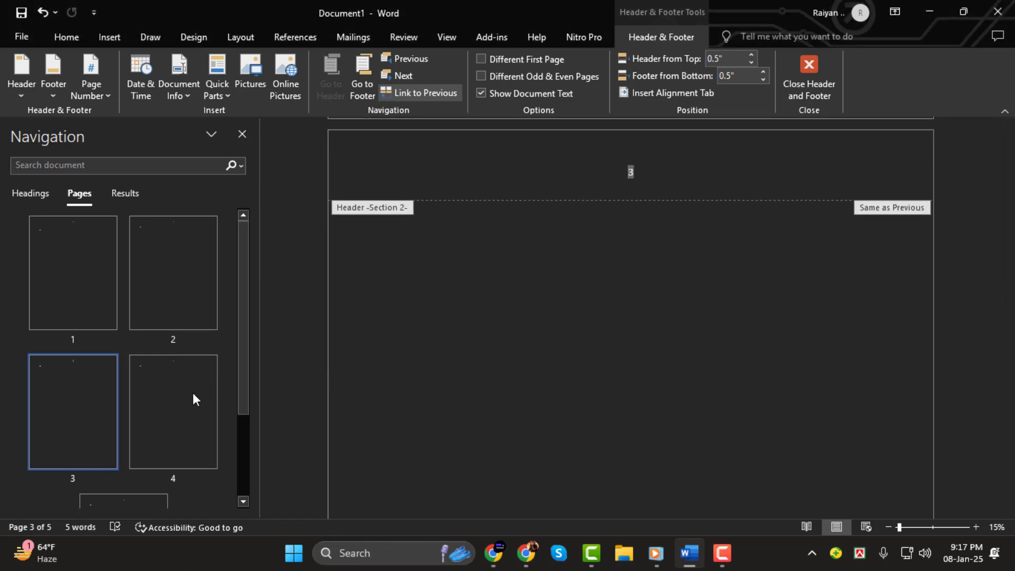
click(808, 71)
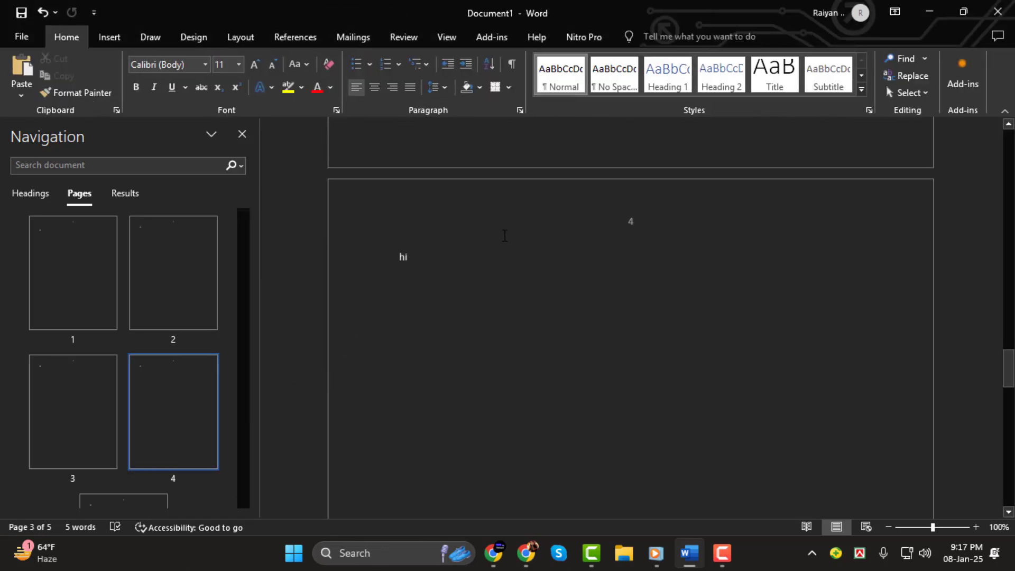
Step: Open page 4's section 3 header, shown as Same as Previous, for editing
double_click(505, 220)
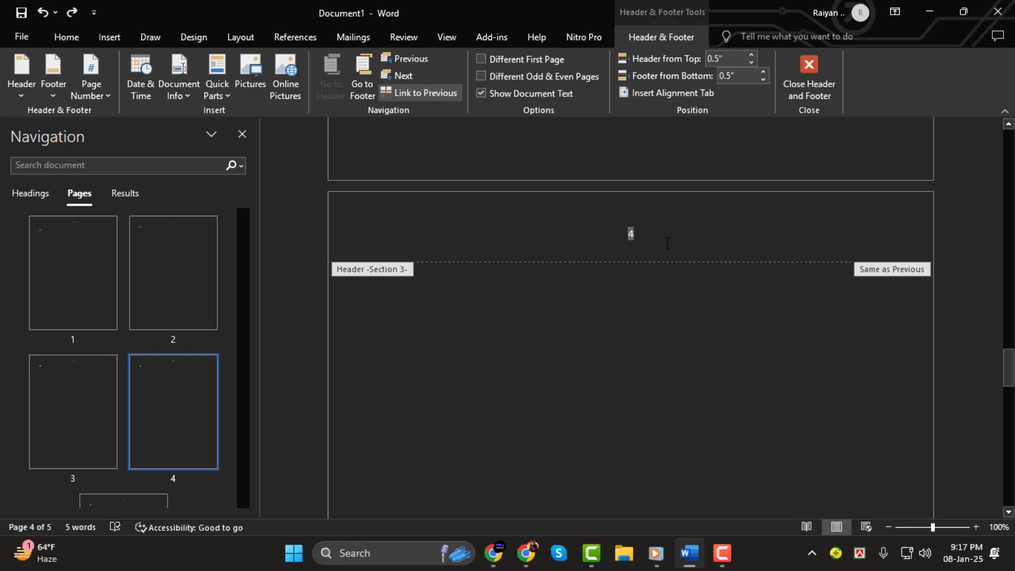
double_click(629, 234)
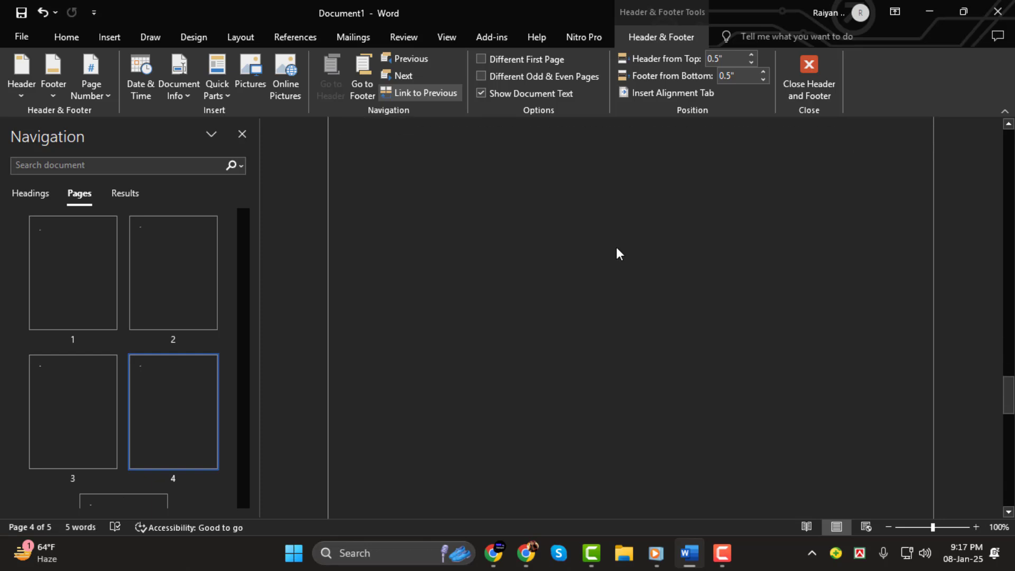
scroll(down, 3)
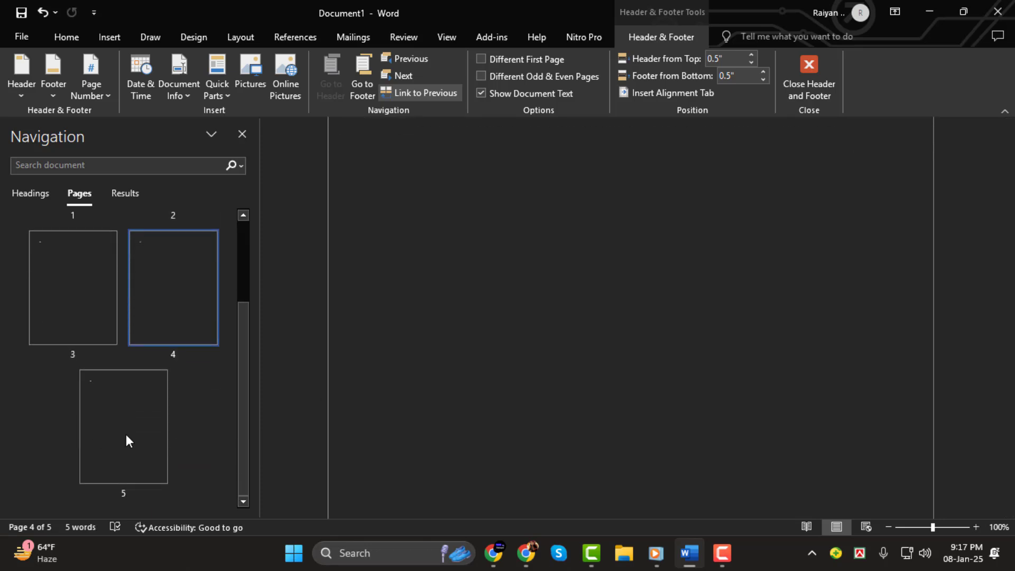